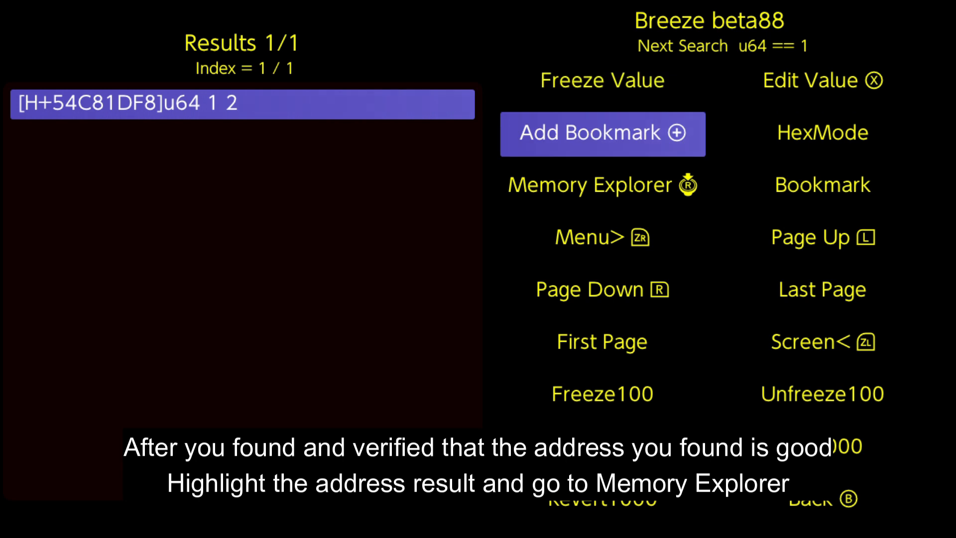
Open Memory Explorer on the heap memory around the single found address.
{"action": "left_click", "coordinate": [602, 185]}
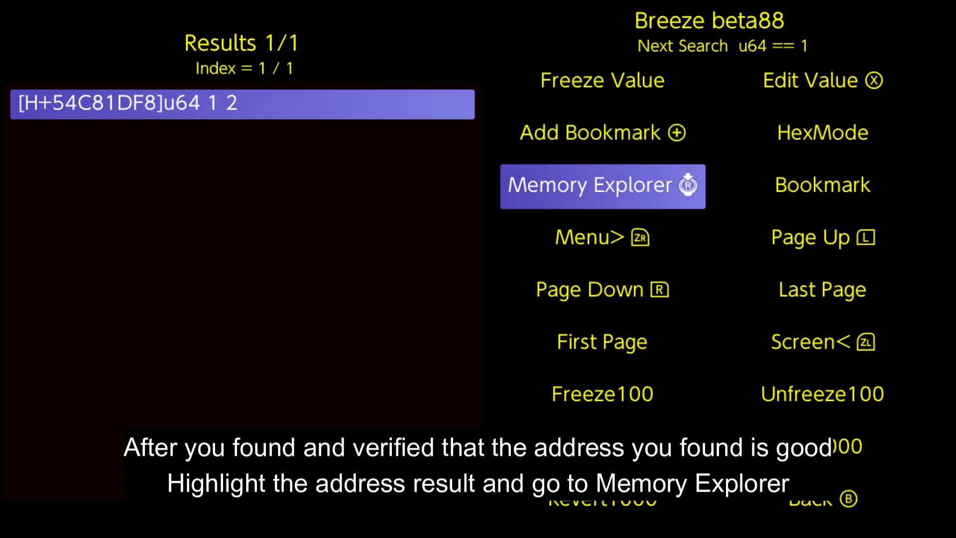
{"action": "left_click", "coordinate": [602, 185]}
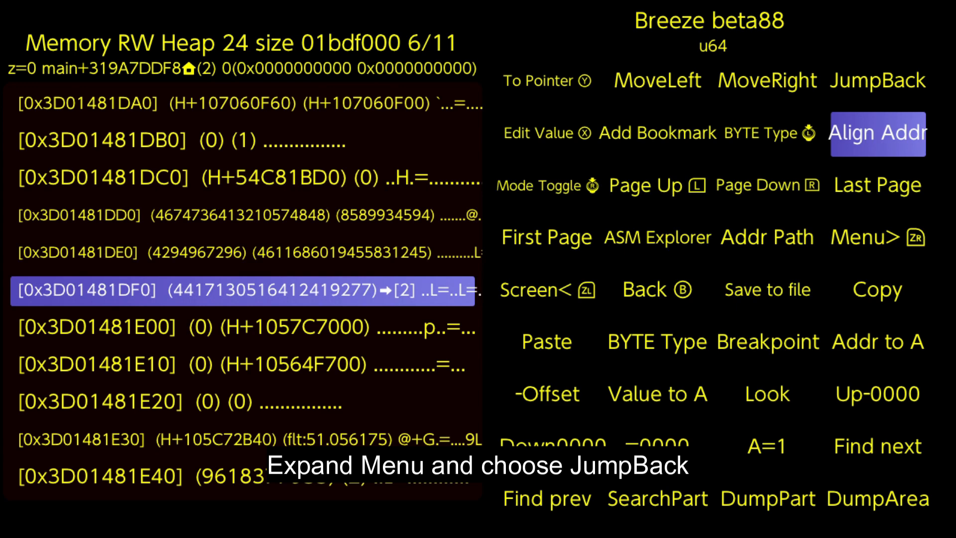
Add the found address to JumpBack with the label 'jump'.
{"action": "left_click", "coordinate": [877, 81]}
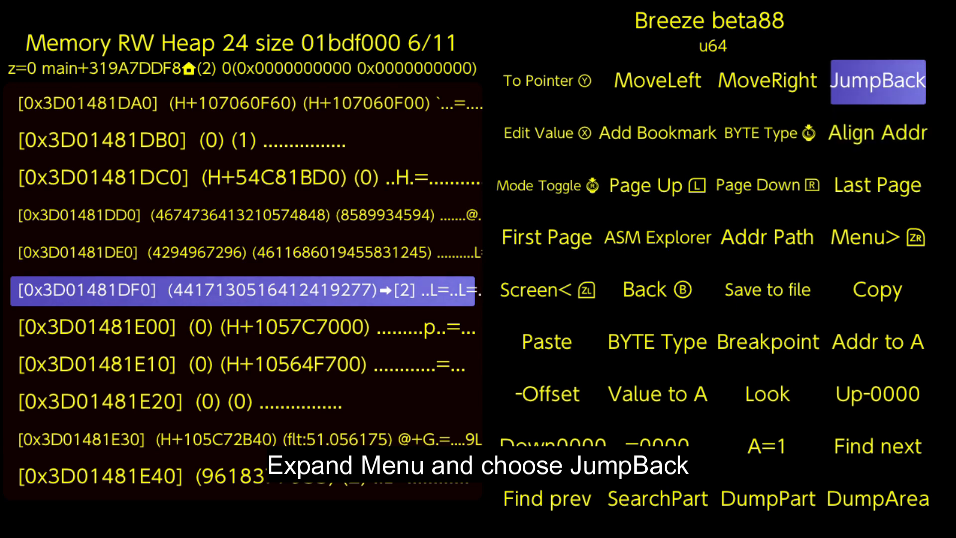
{"action": "left_click", "coordinate": [877, 81]}
{"action": "type", "text": "jump"}
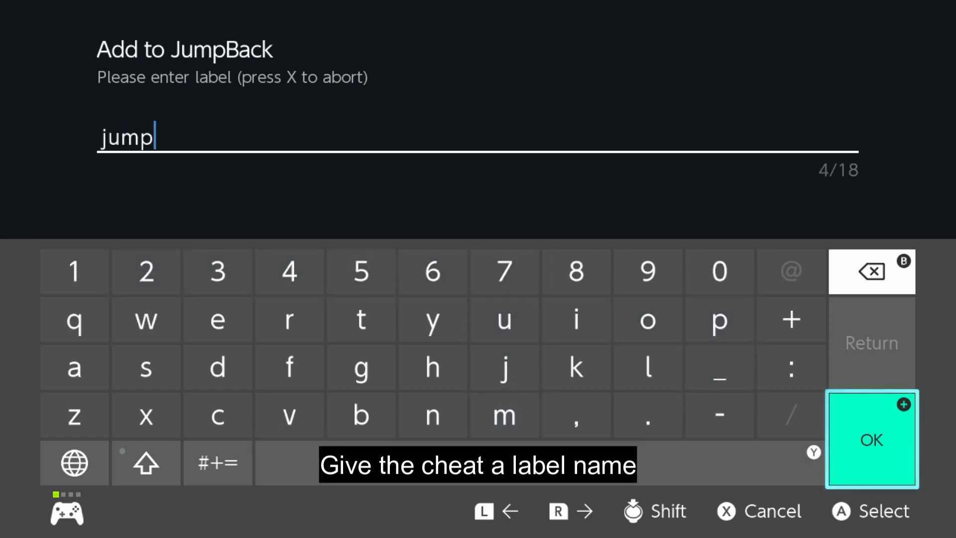
{"action": "left_click", "coordinate": [872, 440]}
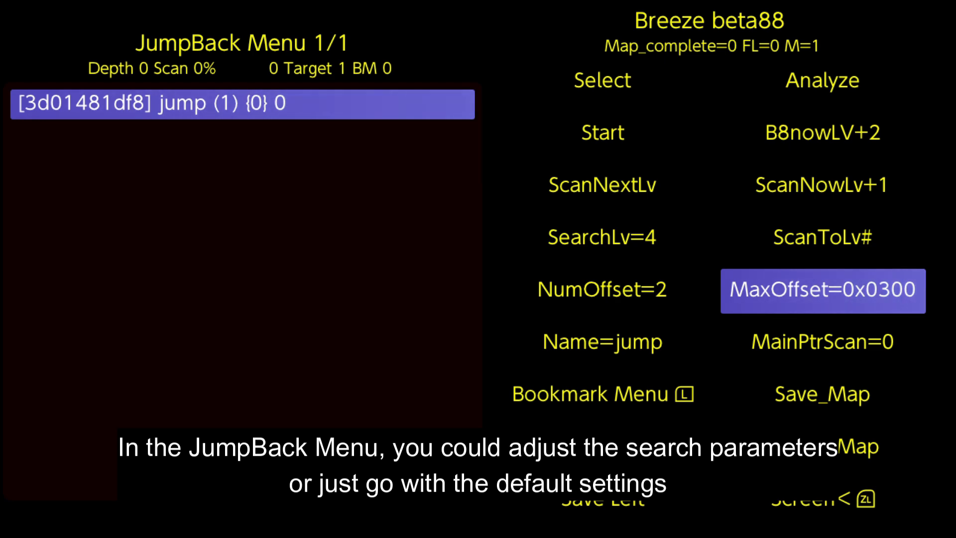
Set JumpBack MaxOffset to 0x0400 and build the pointer map to 100%.
{"action": "left_click", "coordinate": [821, 290]}
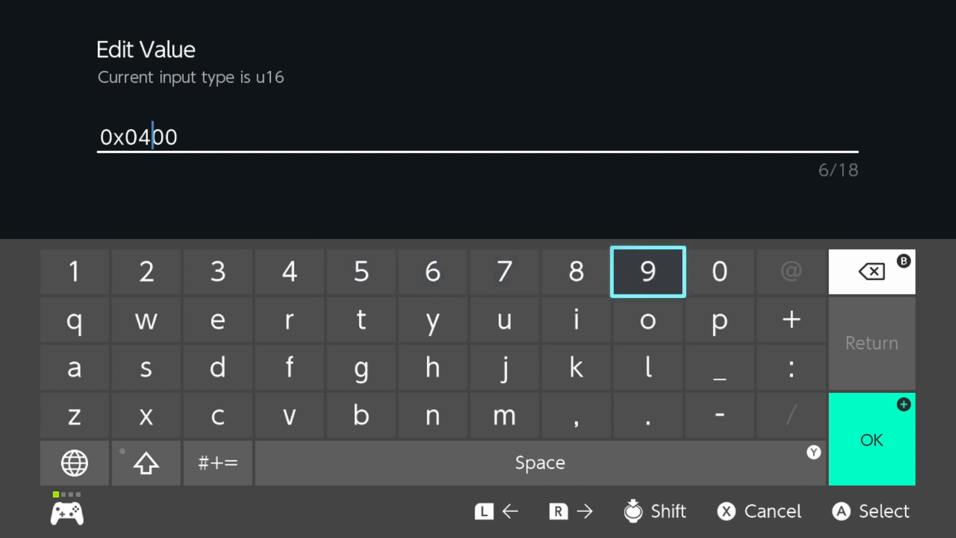
{"action": "left_click", "coordinate": [873, 440]}
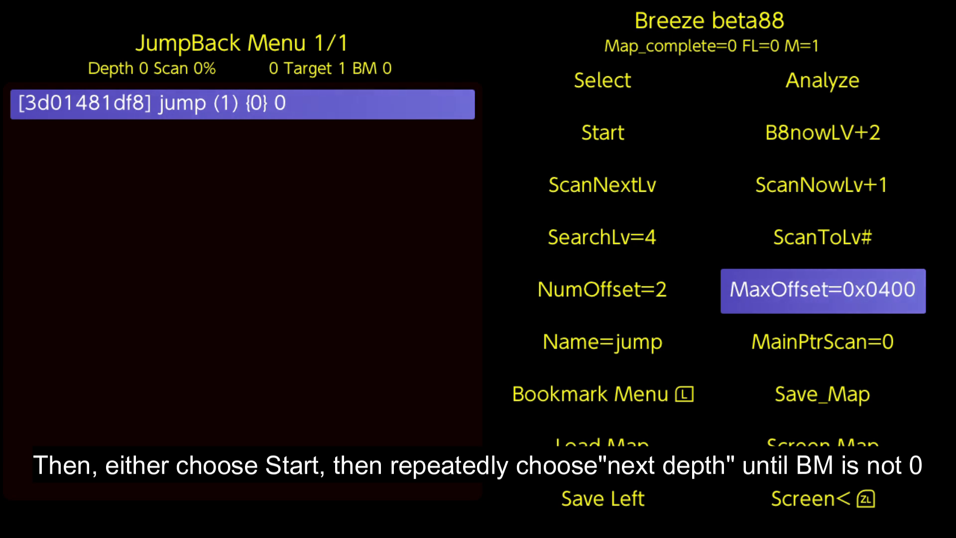
{"action": "left_click", "coordinate": [603, 133]}
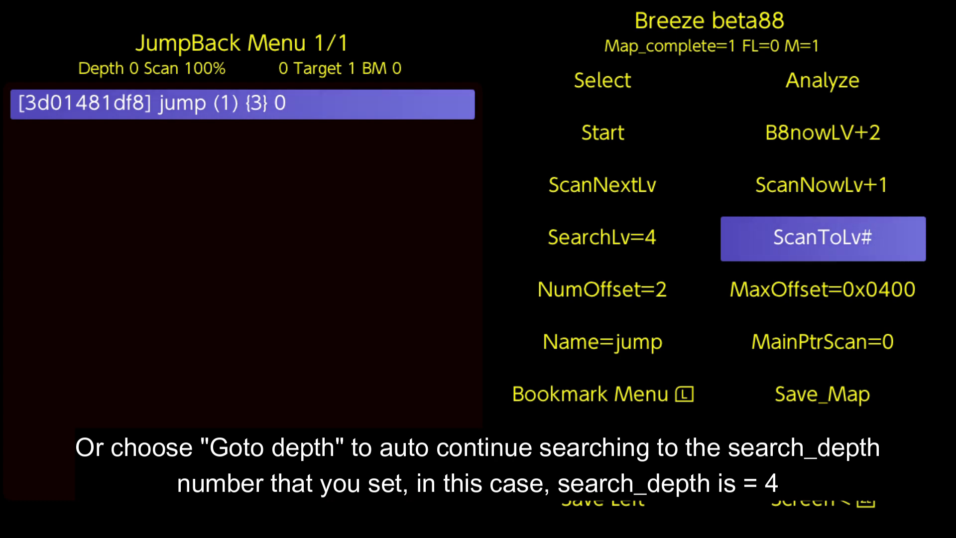
Run the JumpBack pointer search to depth 4, yielding 13 bookmarks.
{"action": "left_click", "coordinate": [822, 238]}
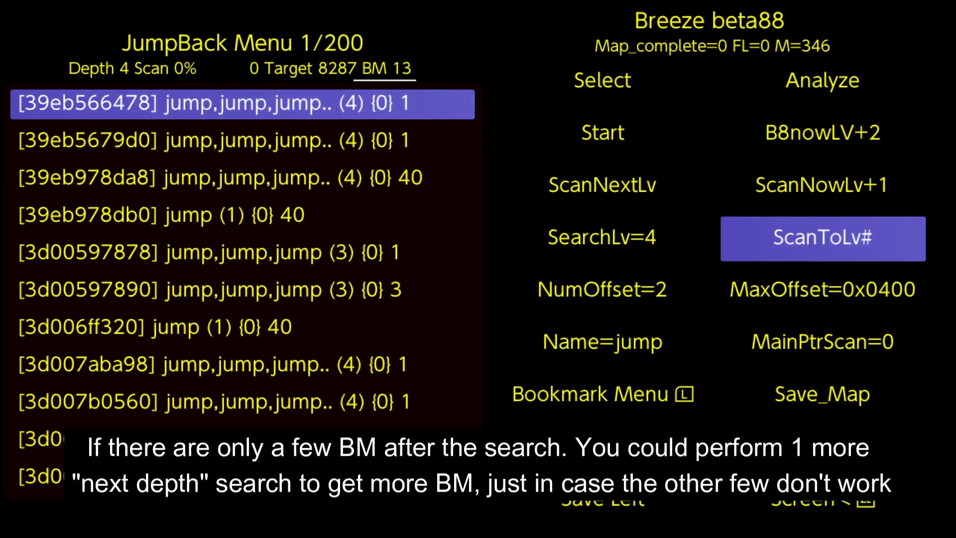
{"action": "left_click", "coordinate": [602, 185]}
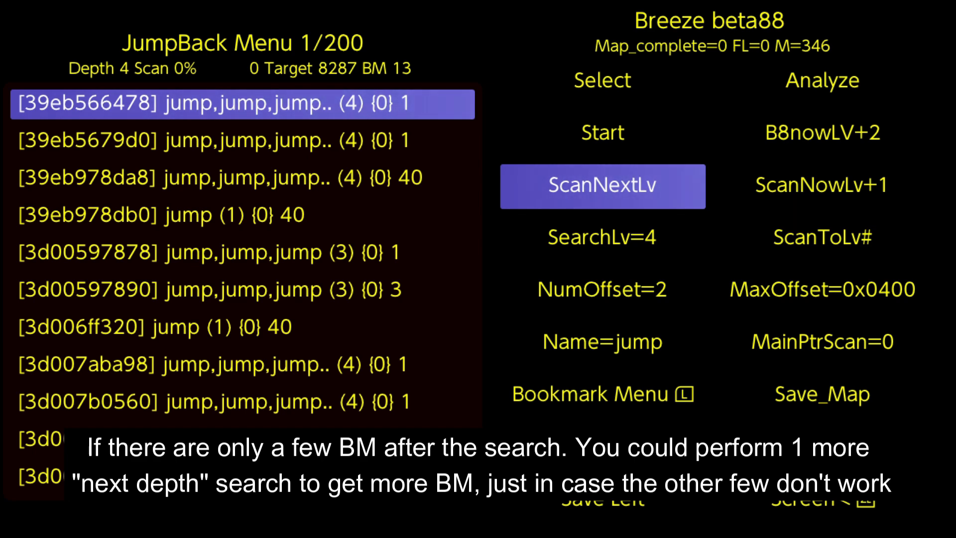
{"action": "left_click", "coordinate": [602, 342]}
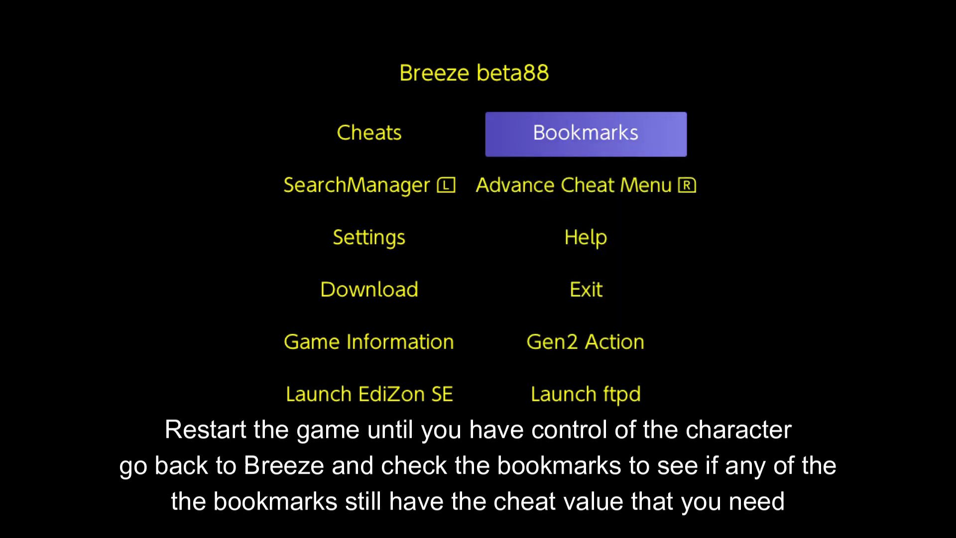
Narrow the bookmarks and run Perform Clean Up to remove bad pointers.
{"action": "left_click", "coordinate": [585, 133]}
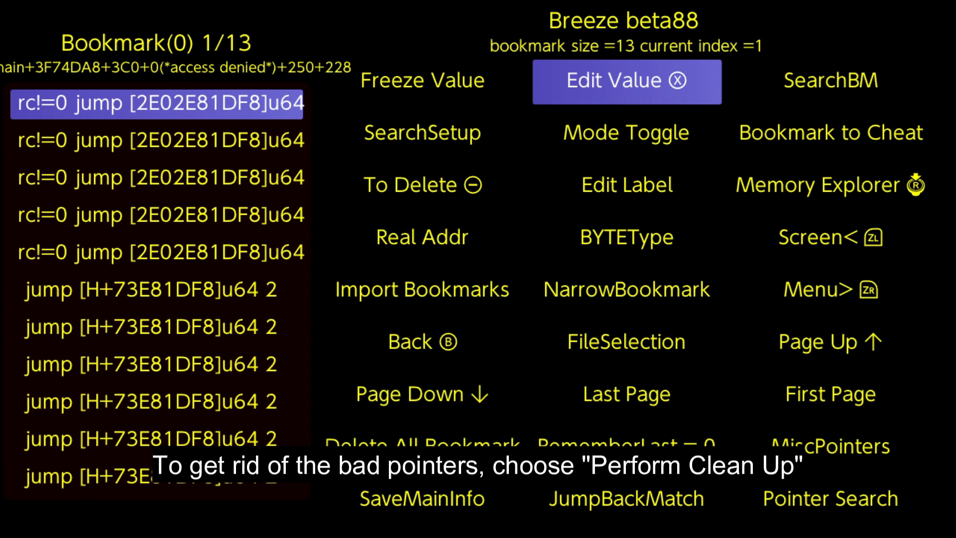
{"action": "left_click", "coordinate": [626, 290]}
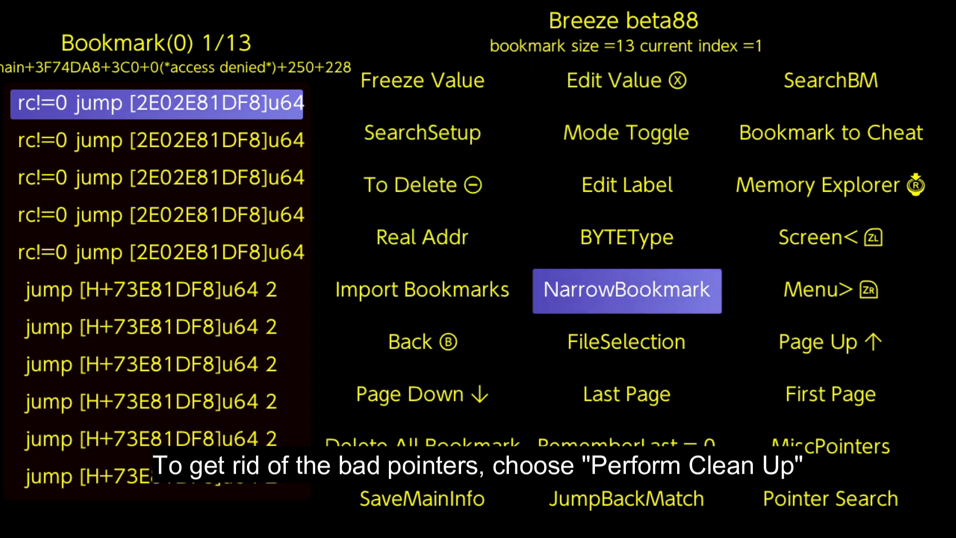
{"action": "left_click", "coordinate": [626, 290]}
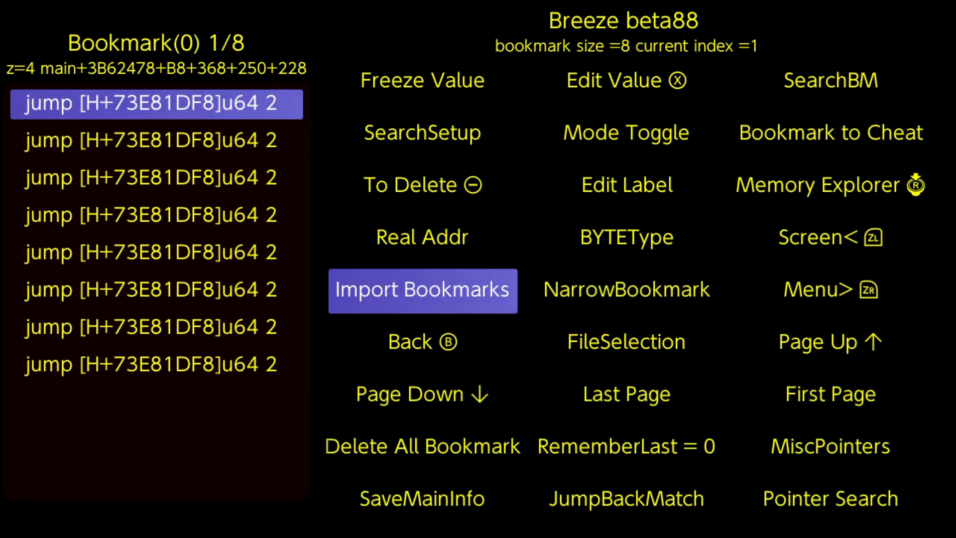
{"action": "left_click", "coordinate": [423, 184]}
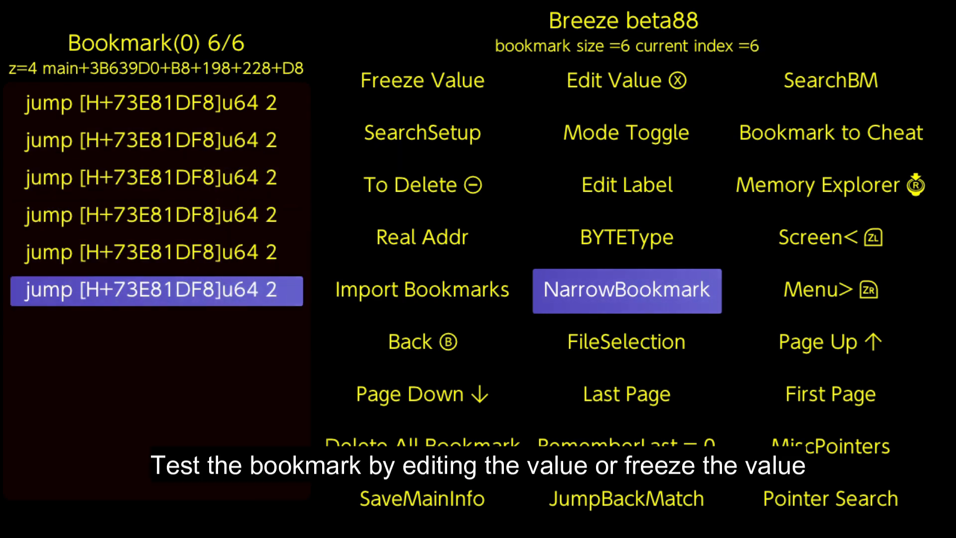
Test the last jump bookmark with Freeze Value.
{"action": "left_click", "coordinate": [423, 80]}
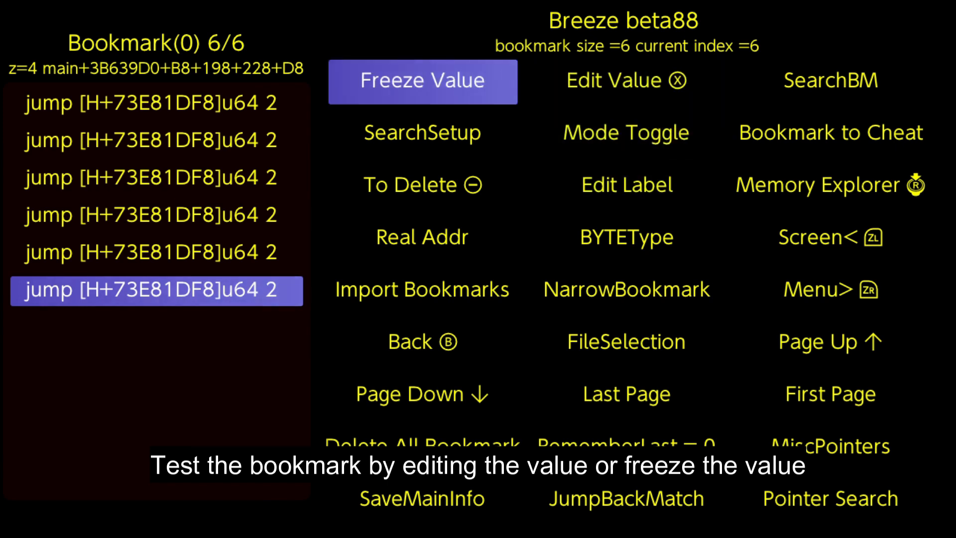
{"action": "left_click", "coordinate": [423, 80]}
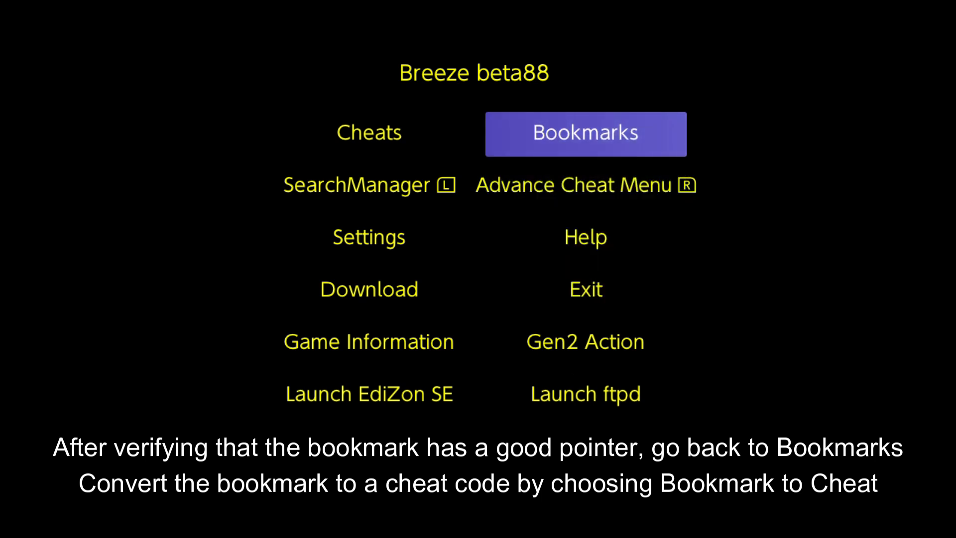
Convert the selected jump bookmark into a cheat via Bookmark to Cheat.
{"action": "left_click", "coordinate": [586, 134]}
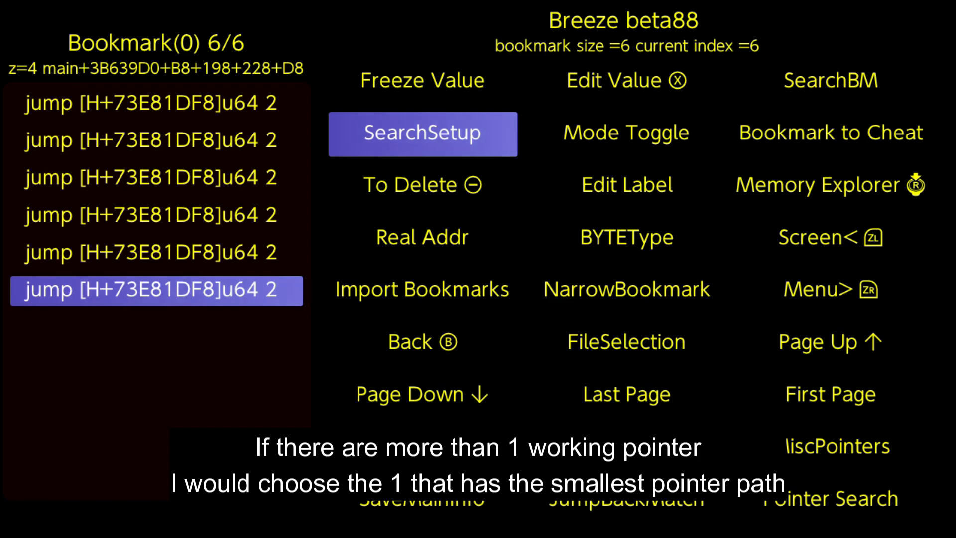
{"action": "left_click", "coordinate": [829, 133]}
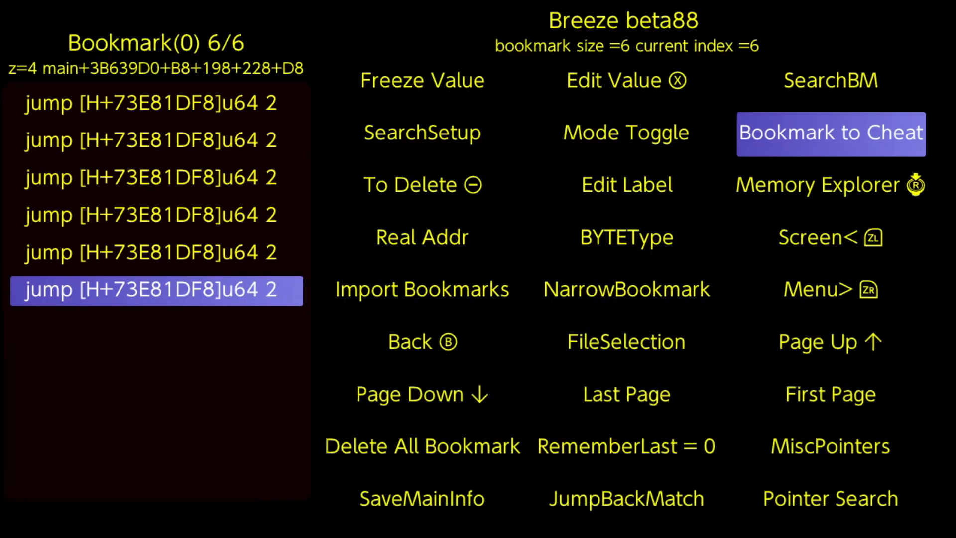
{"action": "left_click", "coordinate": [830, 132]}
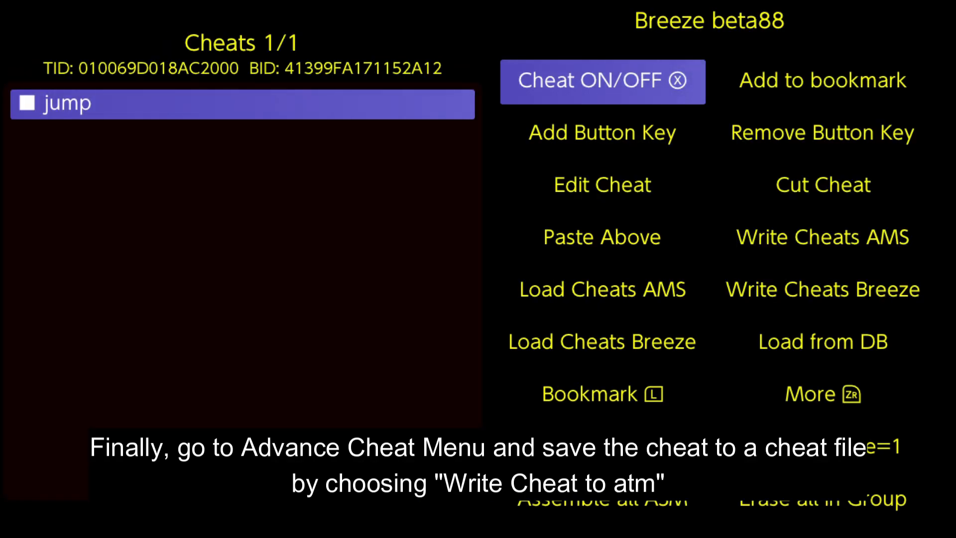